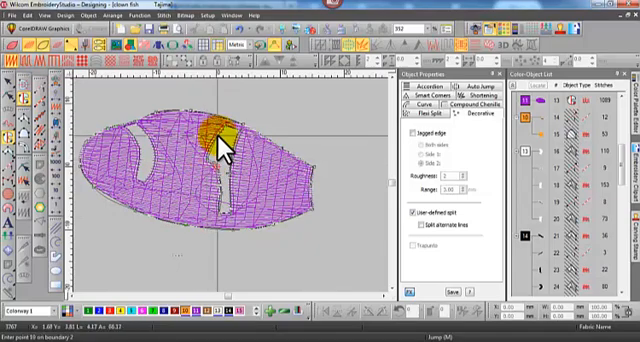
{"action": "mouse_move", "coordinate": [220, 145]}
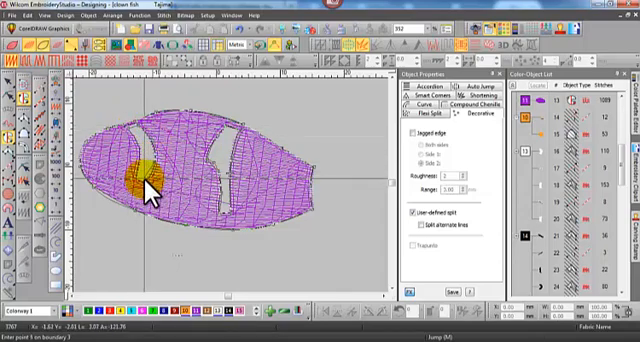
Place a split entry point on the clown fish body boundary.
{"action": "left_click", "coordinate": [150, 175]}
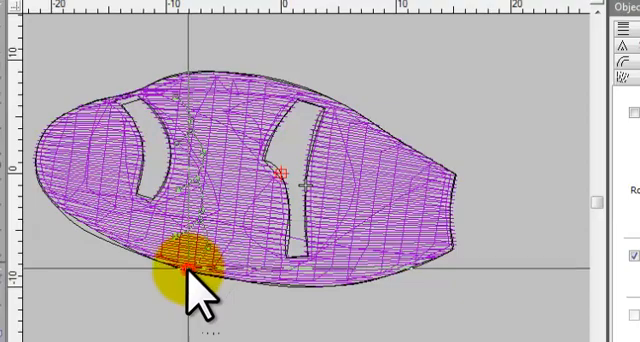
Draw three split lines across the body: full height, near the first stripe, and centre.
{"action": "left_click_drag", "start_coordinate": [190, 268], "coordinate": [192, 78]}
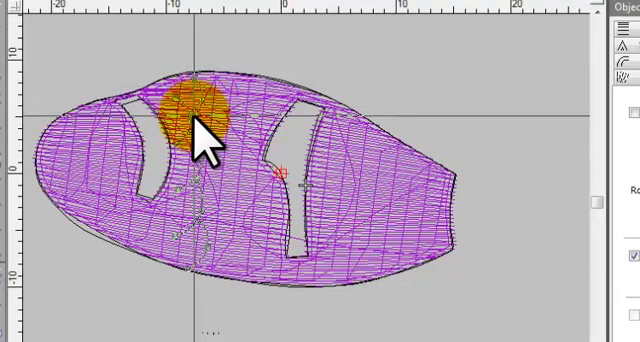
{"action": "left_click_drag", "start_coordinate": [205, 120], "coordinate": [228, 150]}
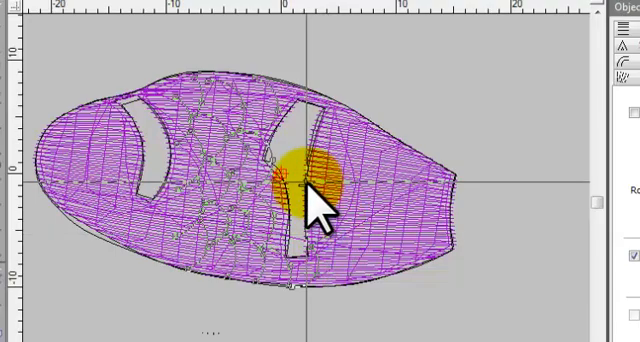
{"action": "left_click_drag", "start_coordinate": [310, 200], "coordinate": [330, 150]}
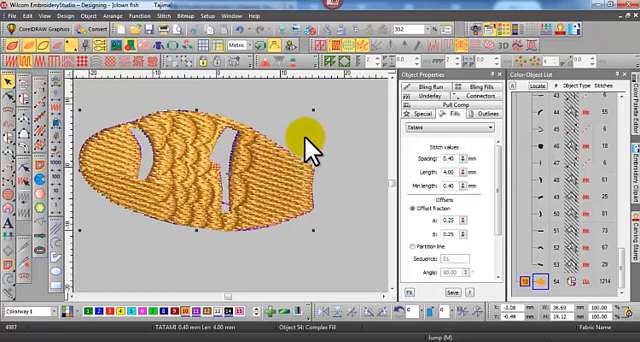
{"action": "mouse_move", "coordinate": [620, 285]}
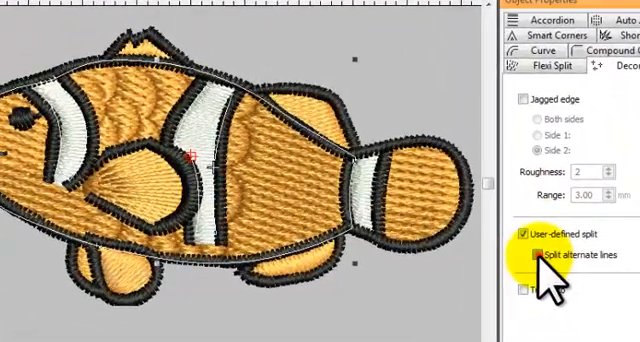
Turn off Split alternate lines and toggle User-defined split in Flexi Split Decorative.
{"action": "left_click", "coordinate": [534, 254]}
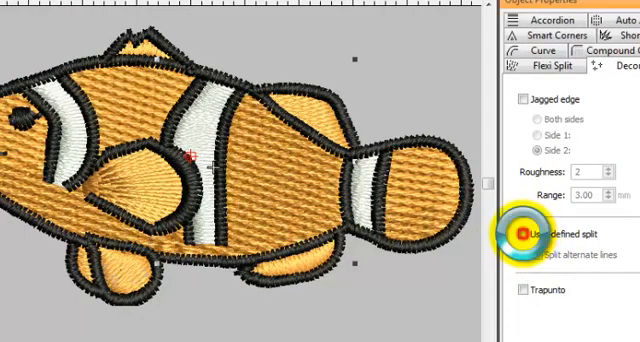
{"action": "left_click", "coordinate": [527, 237]}
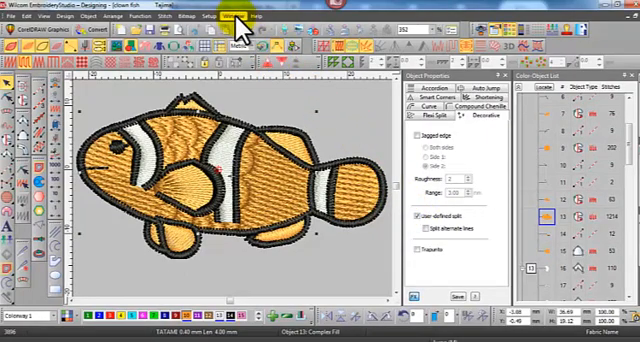
Bring the fish with beer design forward and start a program split named scale3.
{"action": "left_click", "coordinate": [235, 16]}
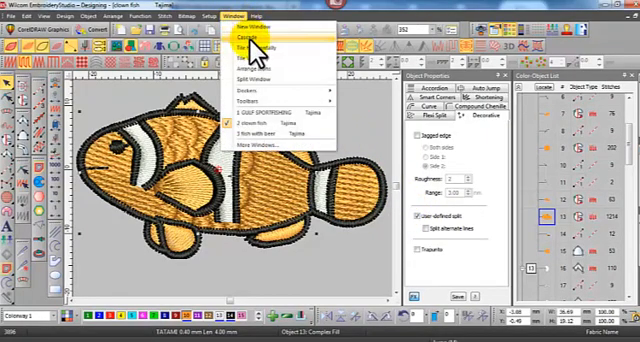
{"action": "left_click", "coordinate": [262, 31]}
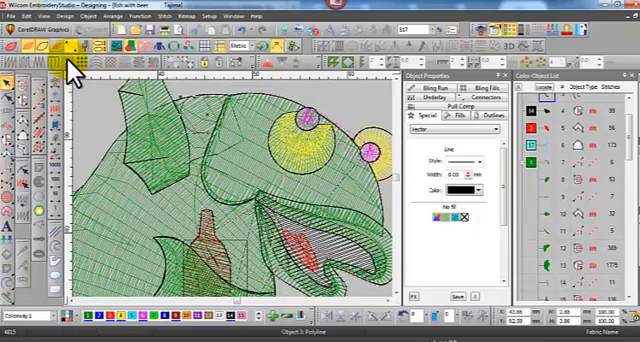
{"action": "left_click", "coordinate": [158, 29]}
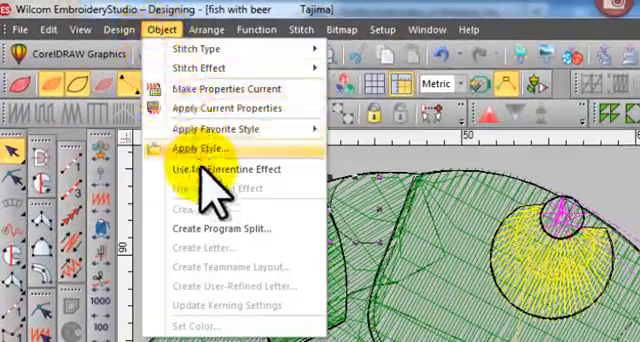
{"action": "mouse_move", "coordinate": [220, 232]}
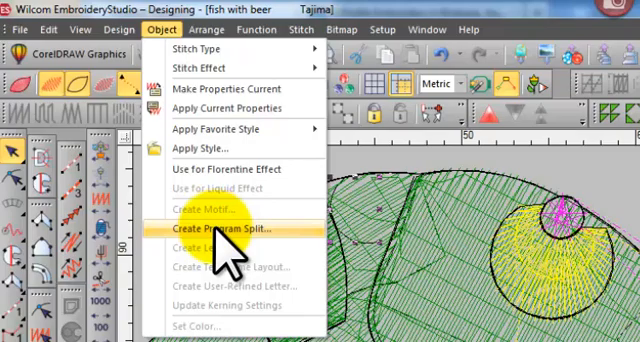
{"action": "left_click", "coordinate": [237, 232]}
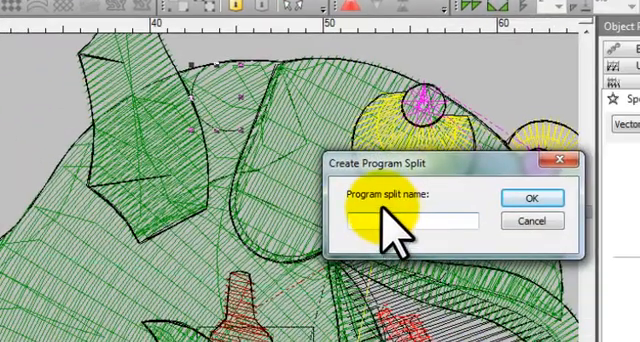
{"action": "type", "text": "scal"}
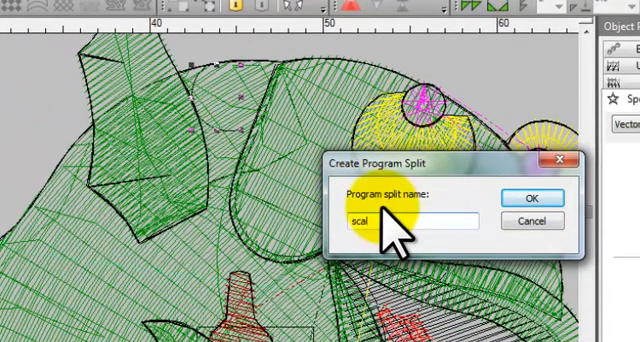
{"action": "type", "text": "3"}
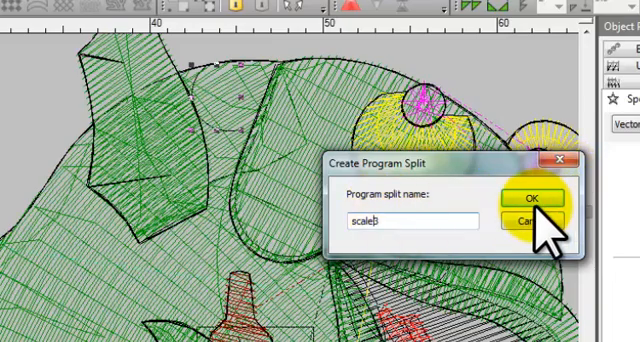
Save the fill settings as defaults, confirming the NORMAL template update.
{"action": "left_click", "coordinate": [532, 198]}
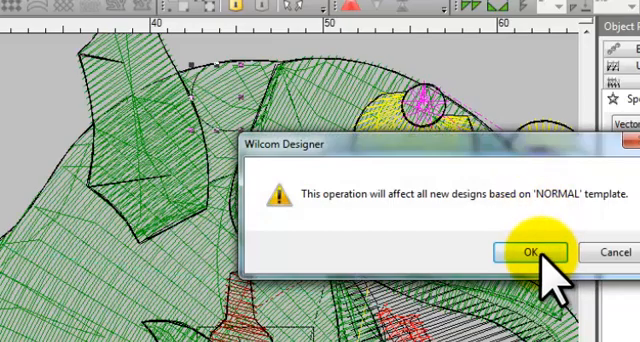
{"action": "left_click", "coordinate": [529, 251]}
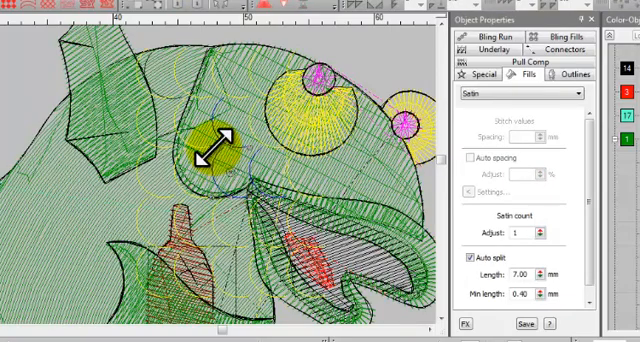
Toggle Show Stitches repeatedly to compare the fish outlines with the stitching.
{"action": "key", "text": "s"}
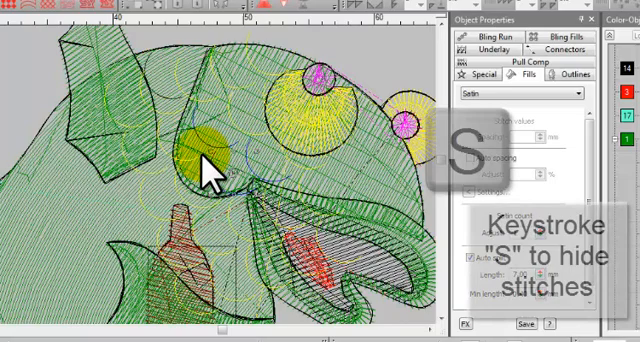
{"action": "key", "text": "s"}
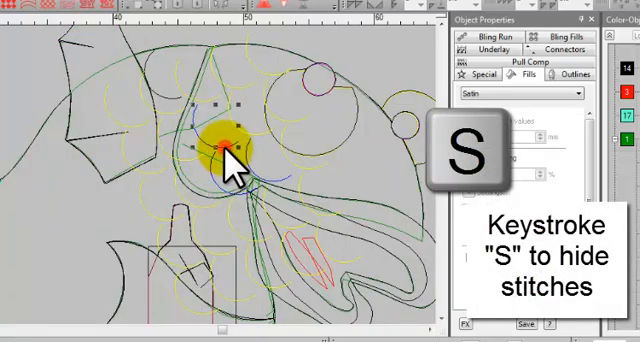
{"action": "key", "text": "s"}
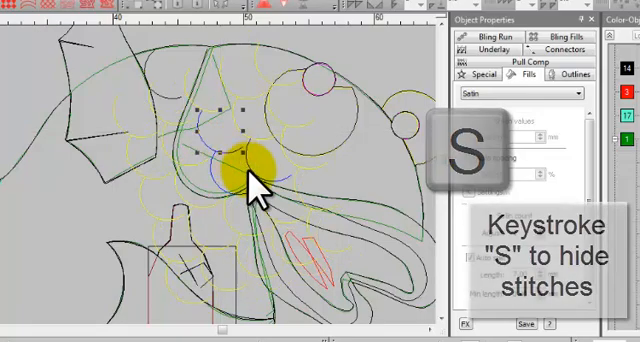
{"action": "key", "text": "s"}
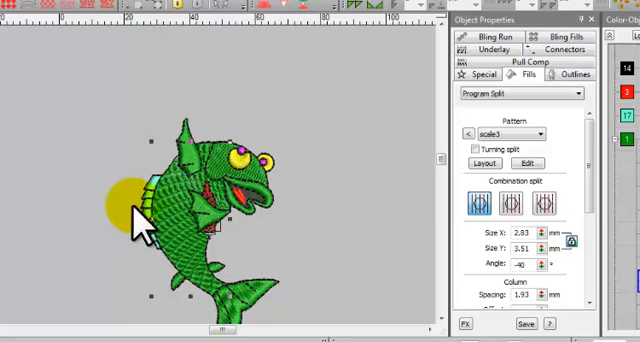
Select the fish body and switch its scale3 fill to another combination split.
{"action": "left_click", "coordinate": [519, 204]}
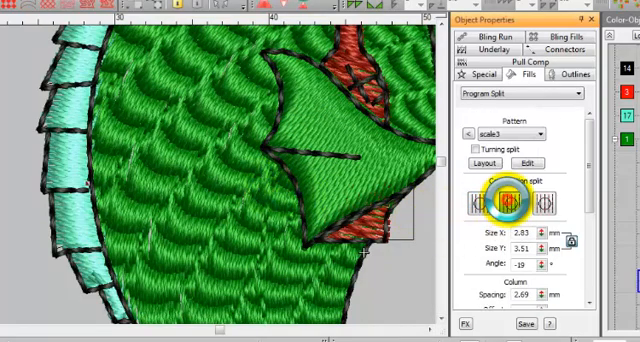
{"action": "left_click", "coordinate": [513, 208]}
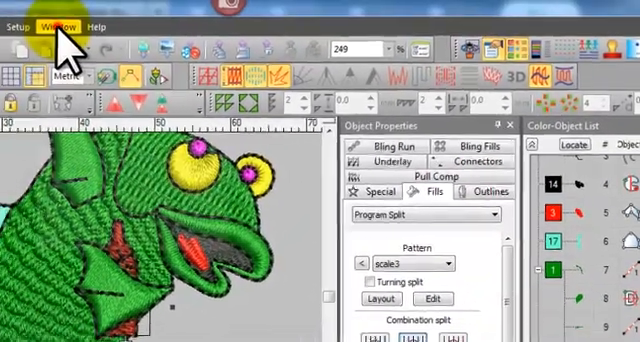
Tile the open fish design windows vertically via the Window menu.
{"action": "left_click", "coordinate": [57, 20]}
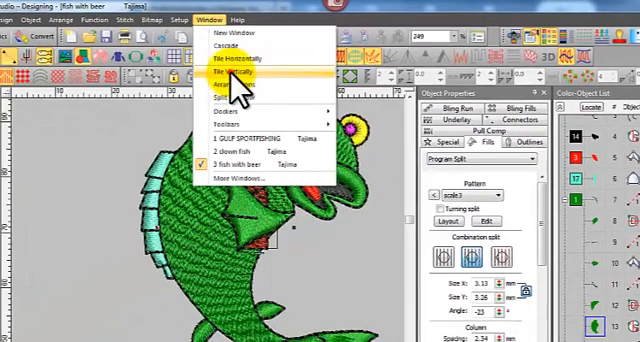
{"action": "left_click", "coordinate": [244, 73]}
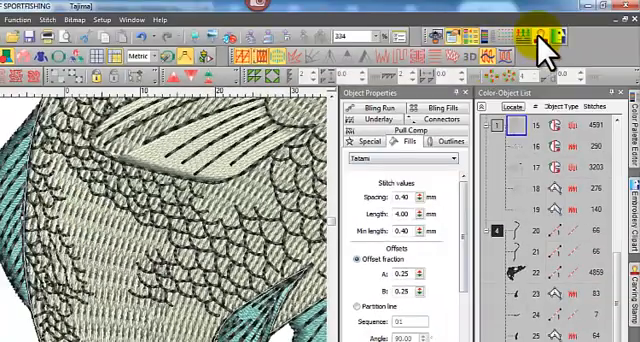
Open the Carving Stamp docker for the GULF SPORTFISHING design.
{"action": "left_click", "coordinate": [529, 36]}
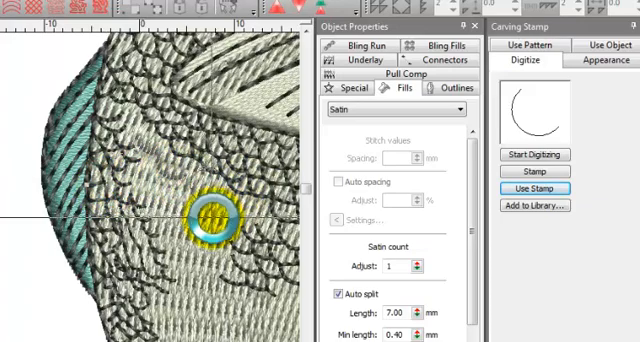
Stamp four curved scale impressions across the barramundi's body fill.
{"action": "left_click_drag", "start_coordinate": [190, 210], "coordinate": [265, 195]}
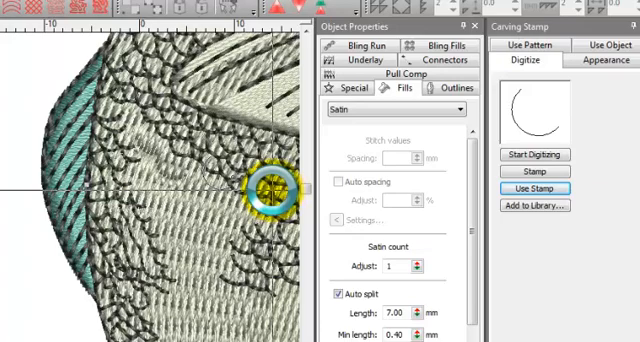
{"action": "left_click_drag", "start_coordinate": [270, 195], "coordinate": [140, 170]}
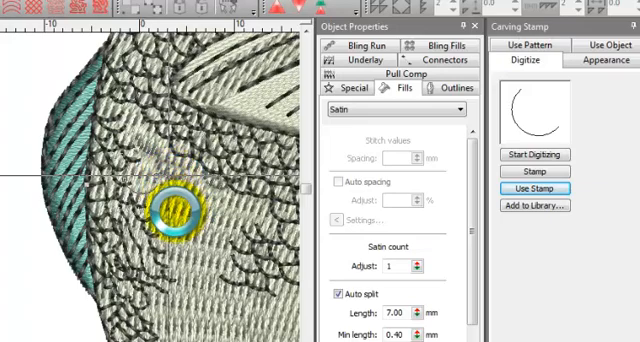
{"action": "left_click_drag", "start_coordinate": [180, 205], "coordinate": [160, 192]}
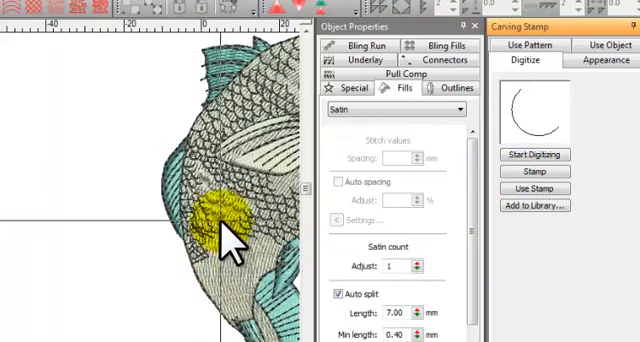
{"action": "left_click", "coordinate": [215, 213]}
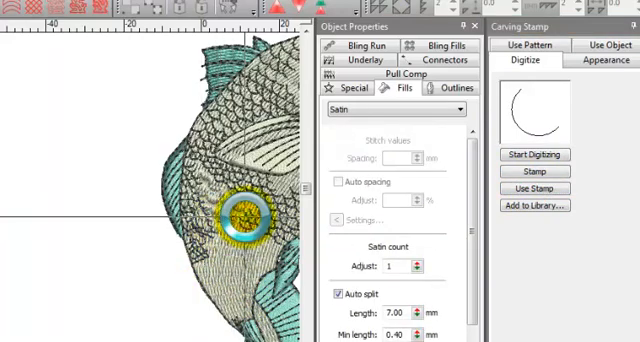